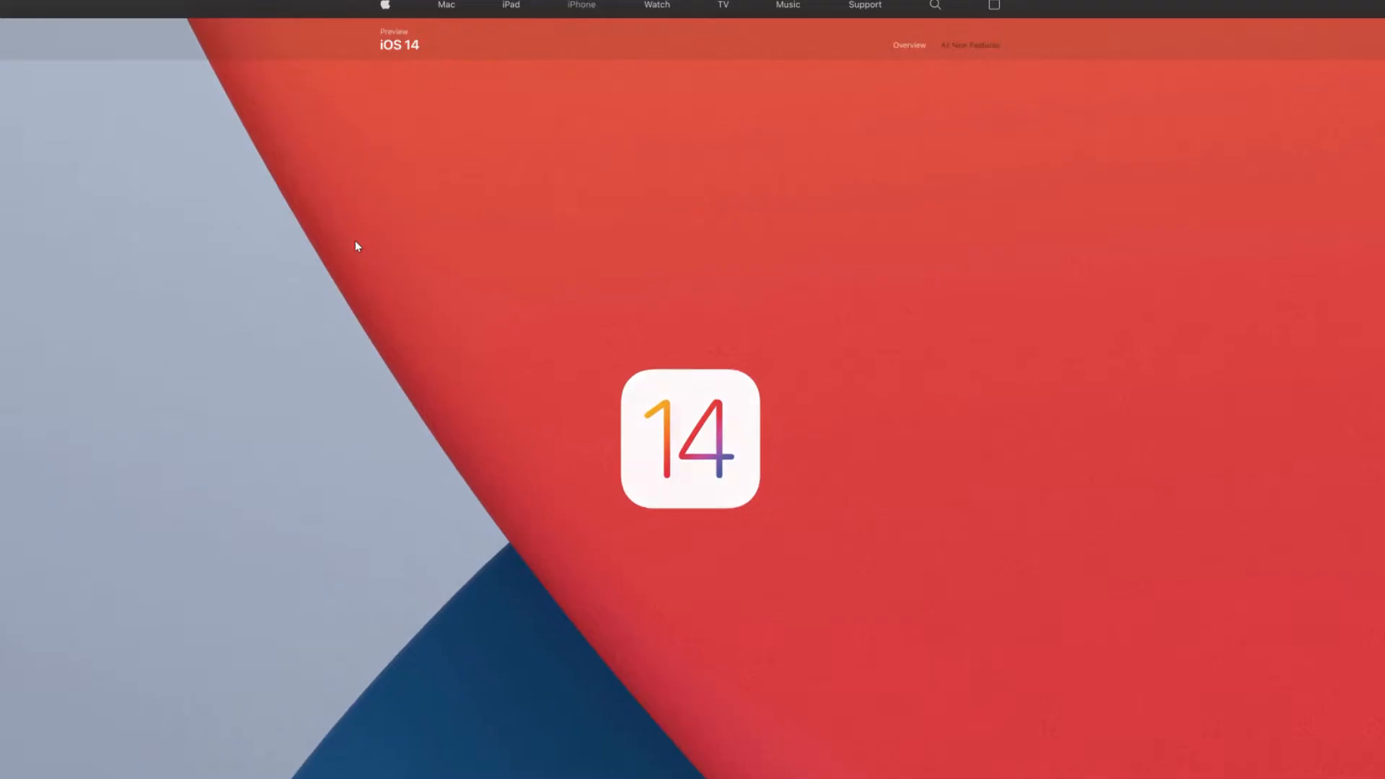
- Scroll the iOS 14 preview page down past Experience, App Library and Picture in Picture to Messages
scroll("down", 3)
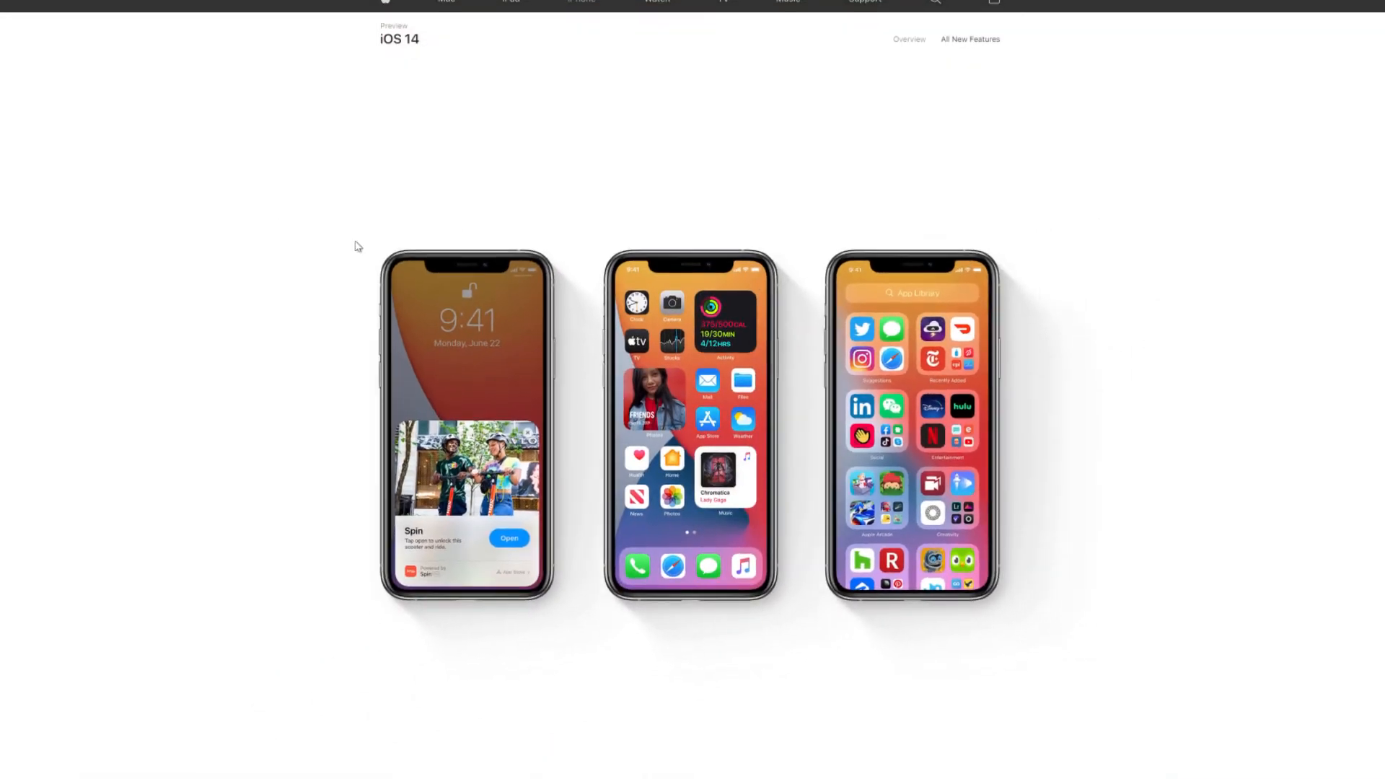
scroll("down", 3)
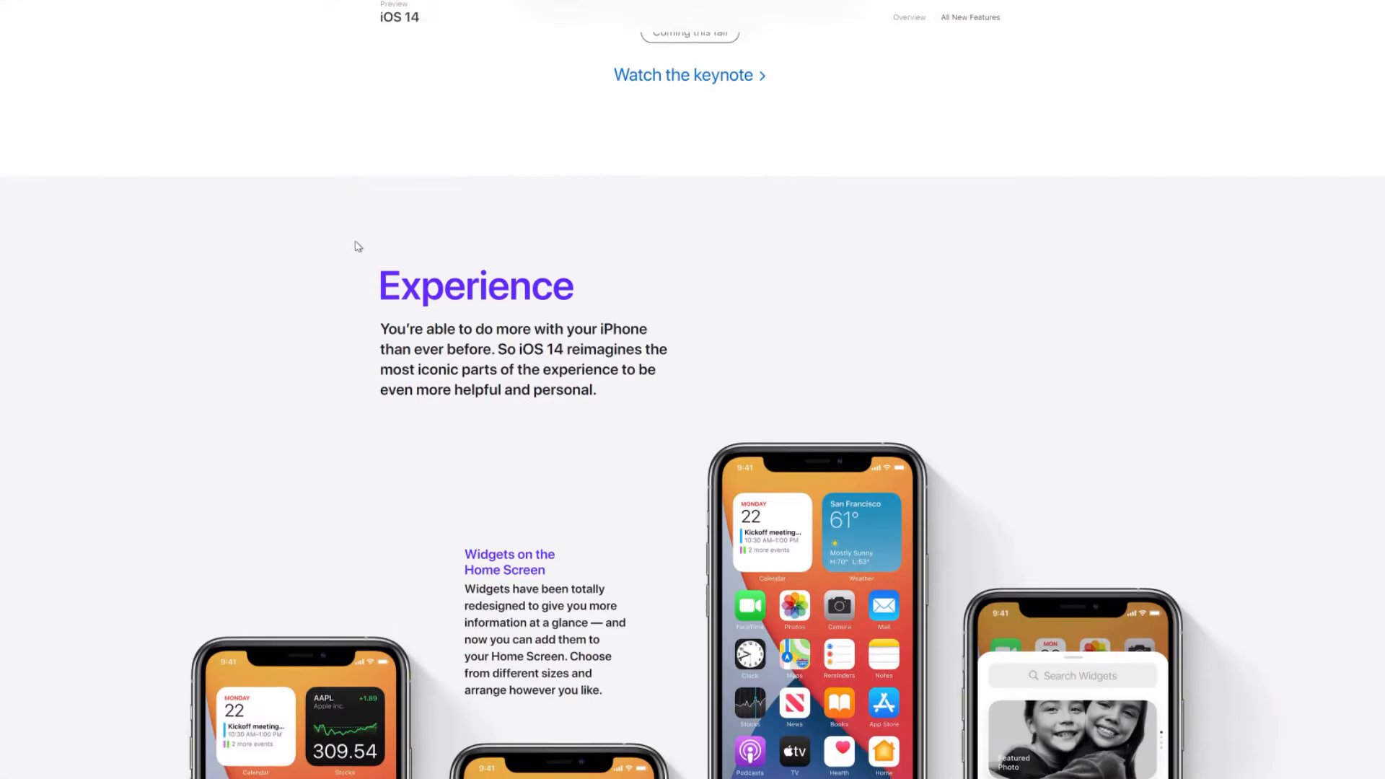
scroll("down", 3)
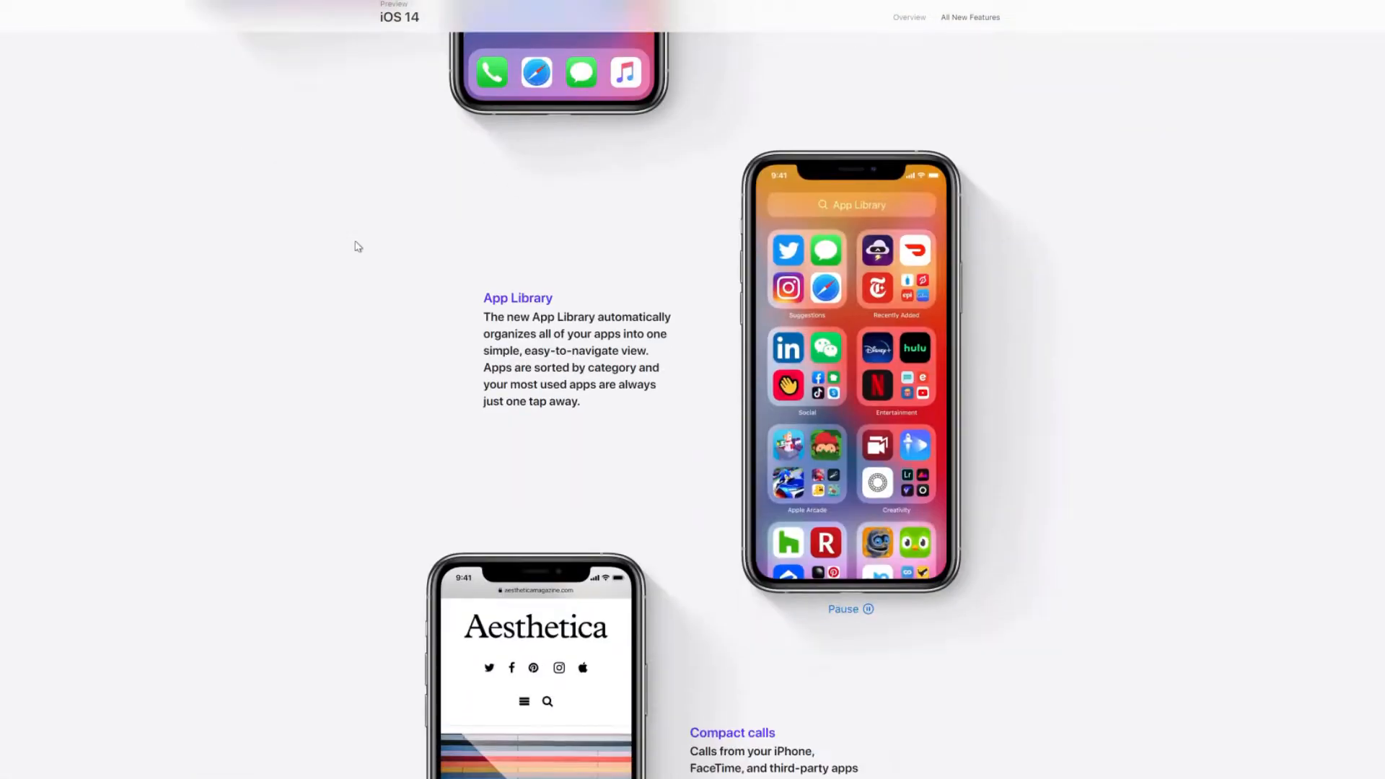
scroll("down", 3)
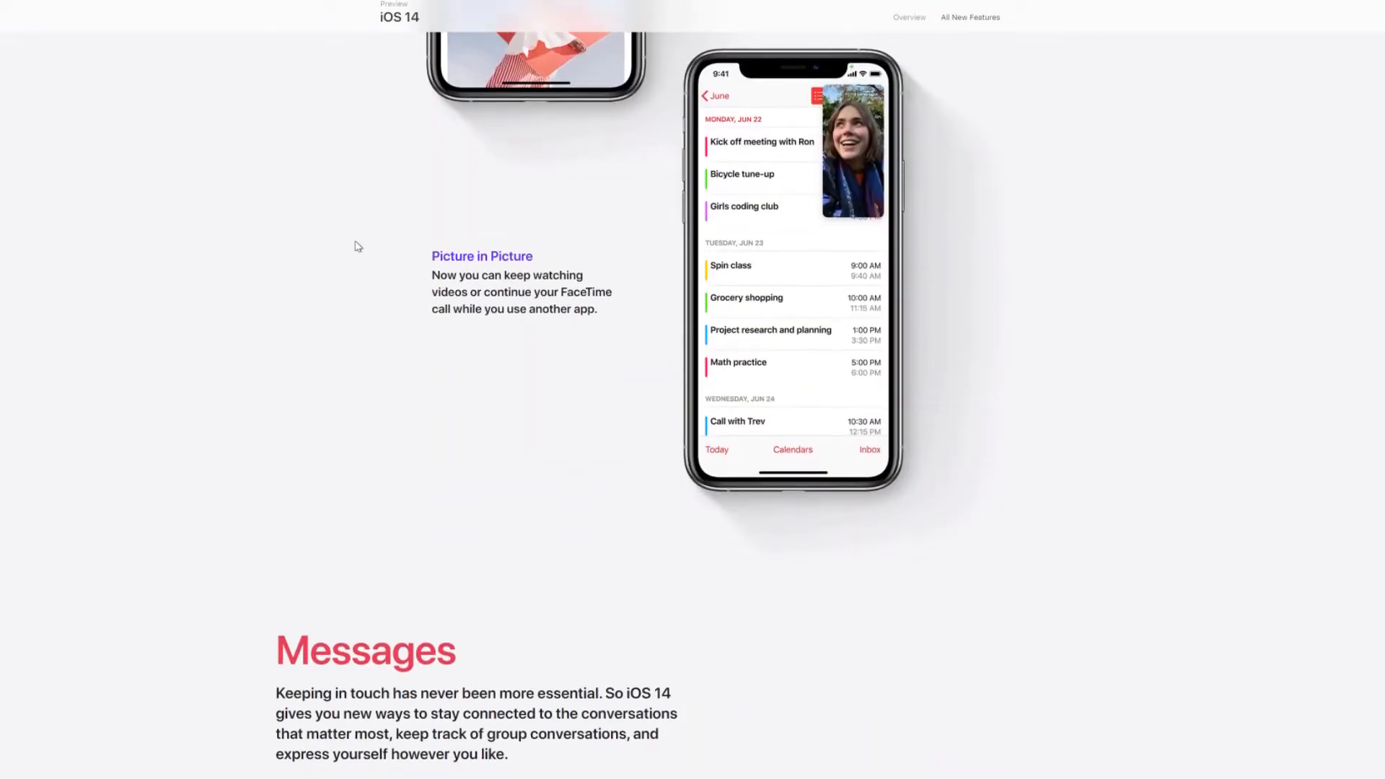
scroll("down", 3)
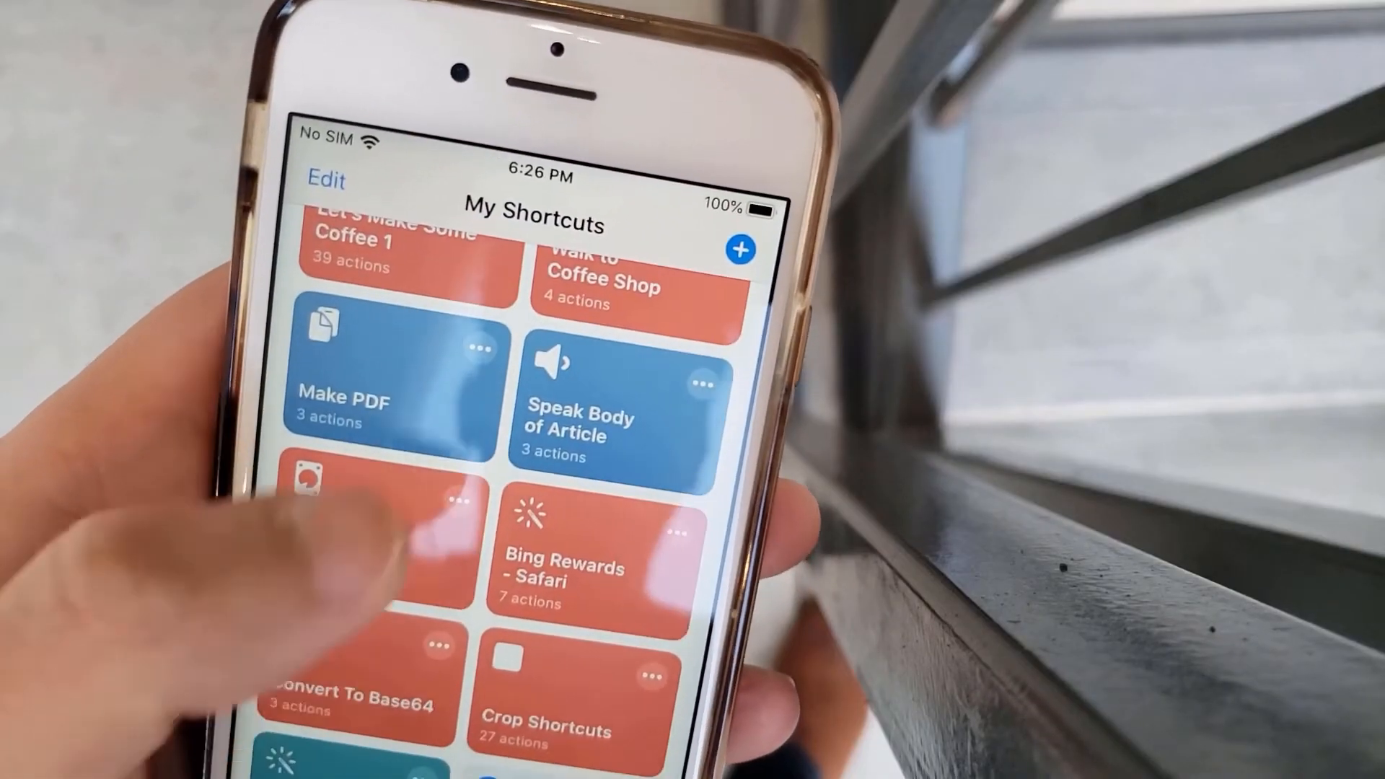
scroll("down", 3)
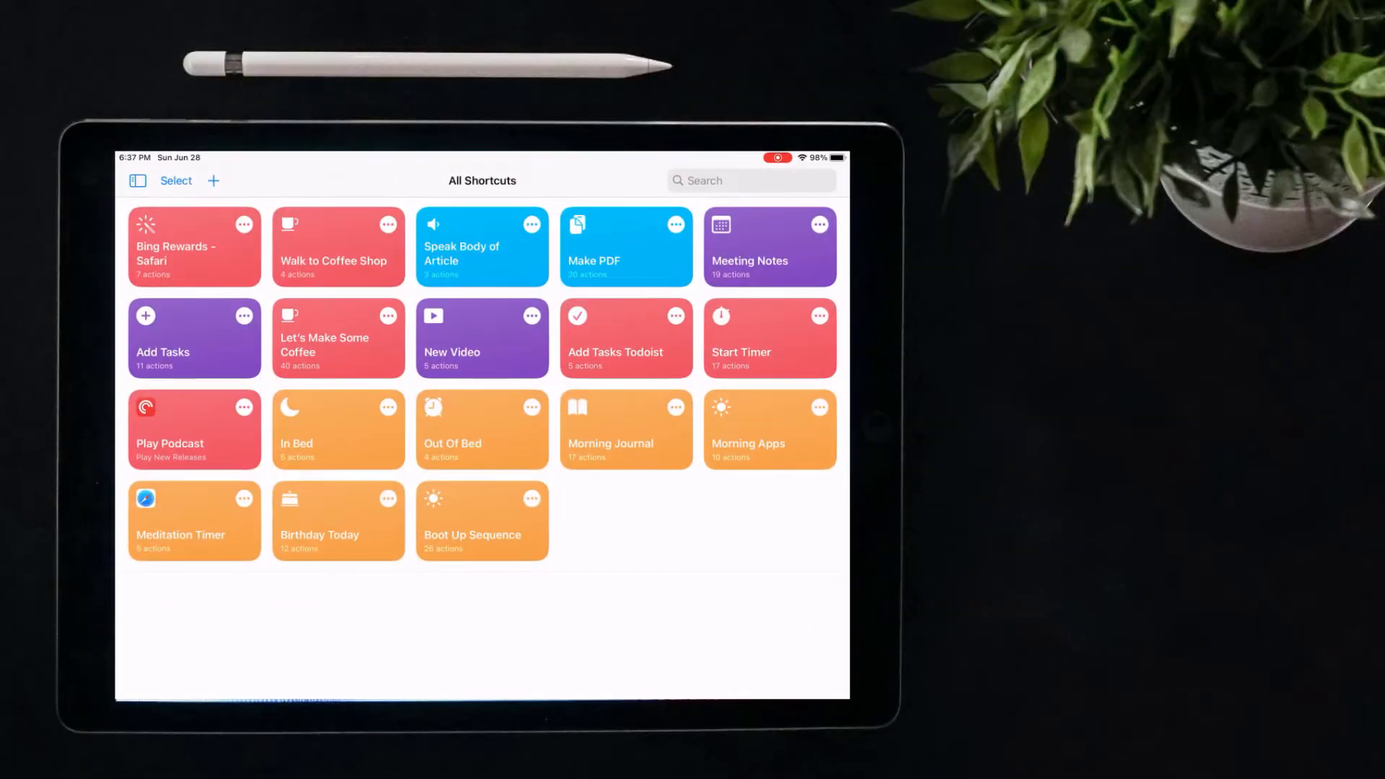
- Show the collections sidebar, switch between All Shortcuts and Share Sheet, then enter Select mode
left_click(138, 181)
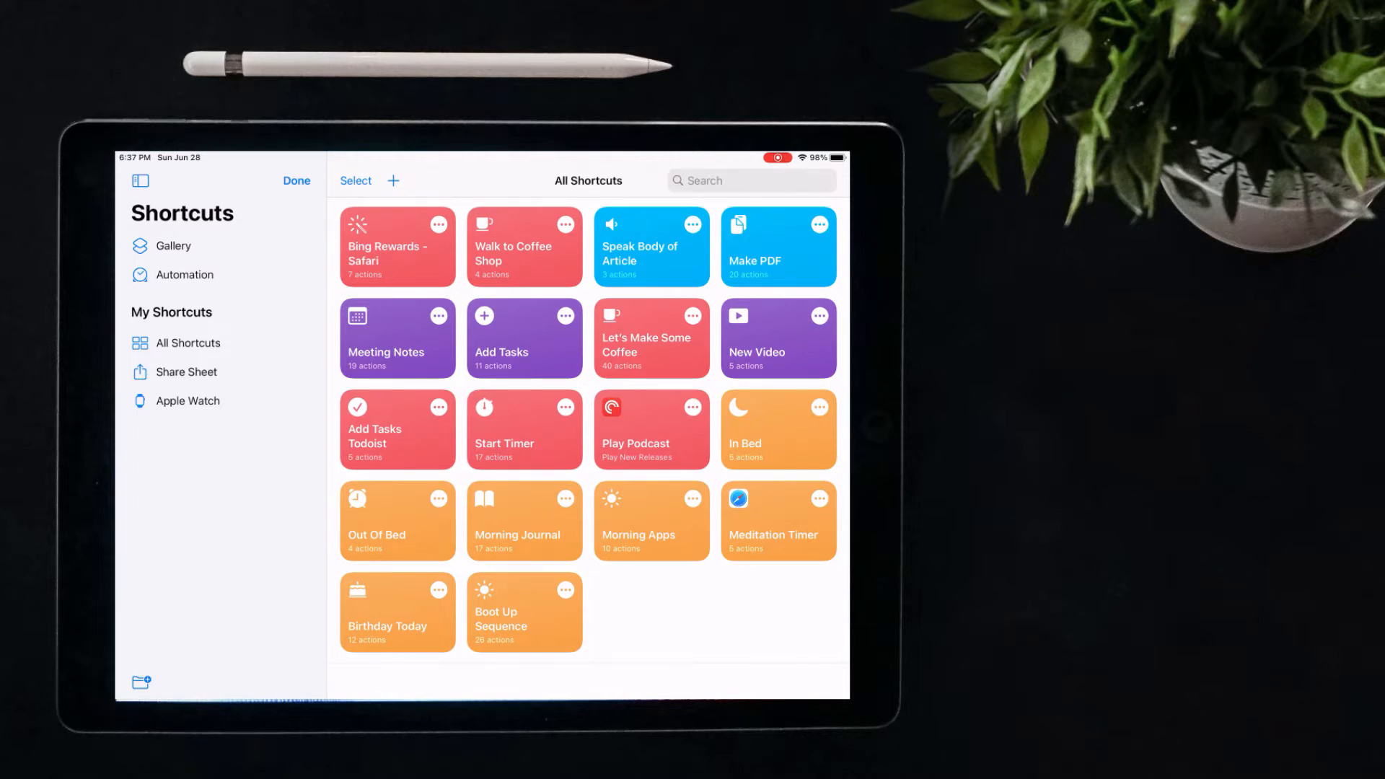
left_click(182, 372)
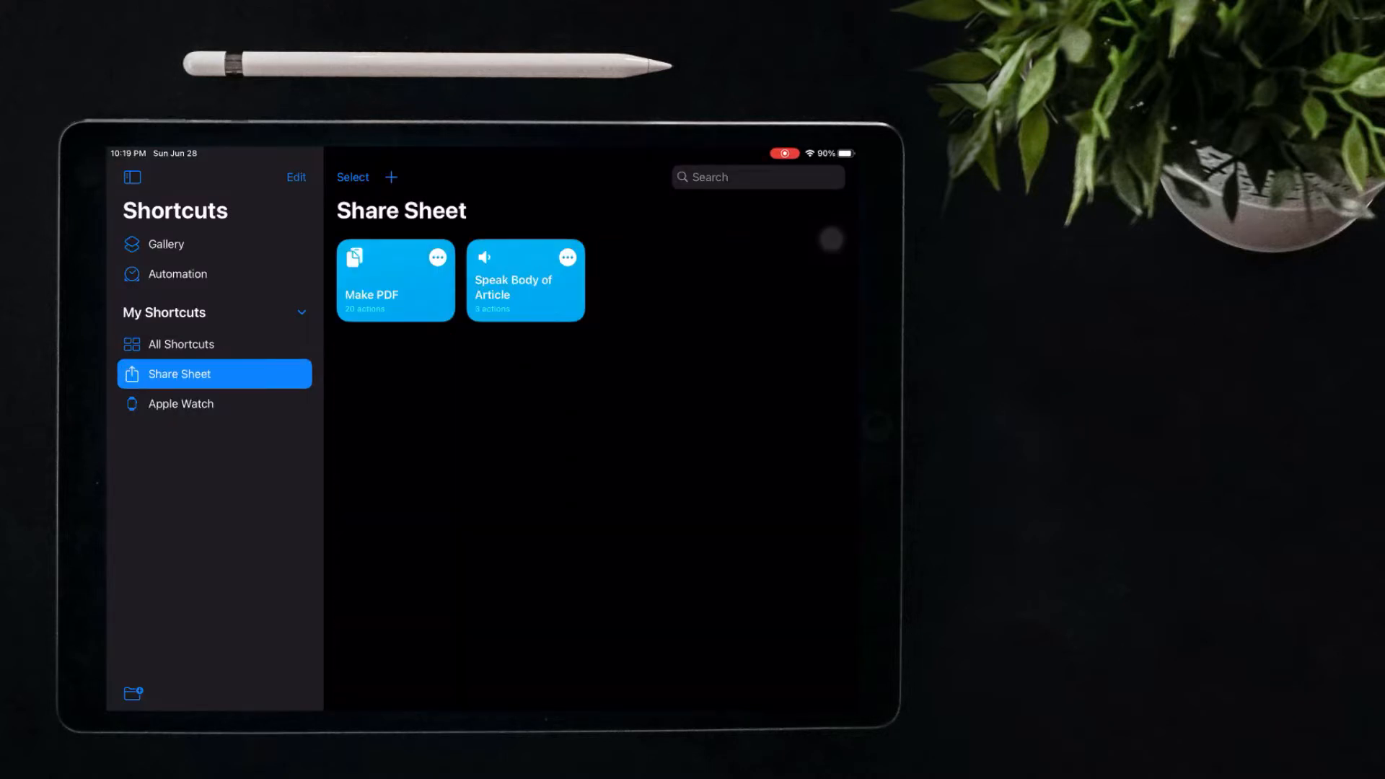
left_click(182, 344)
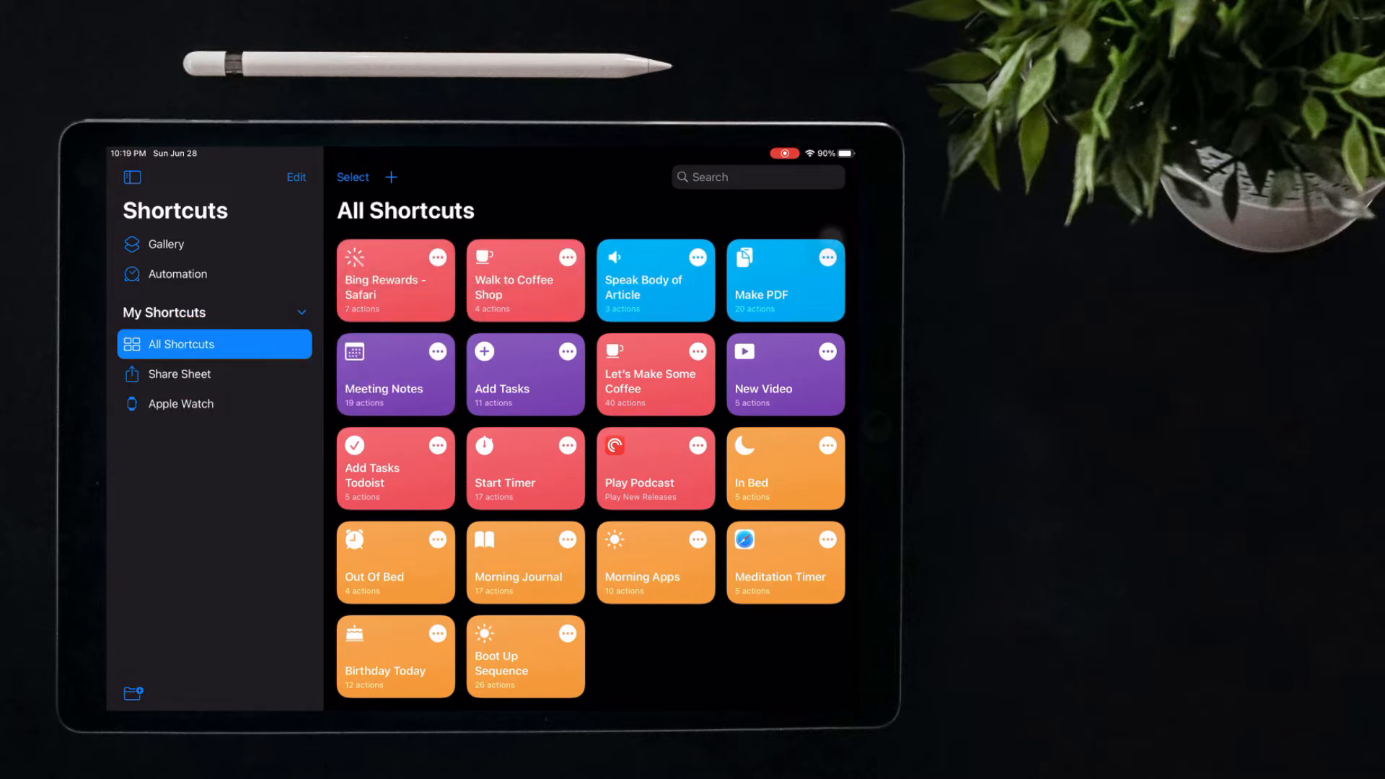
left_click(179, 373)
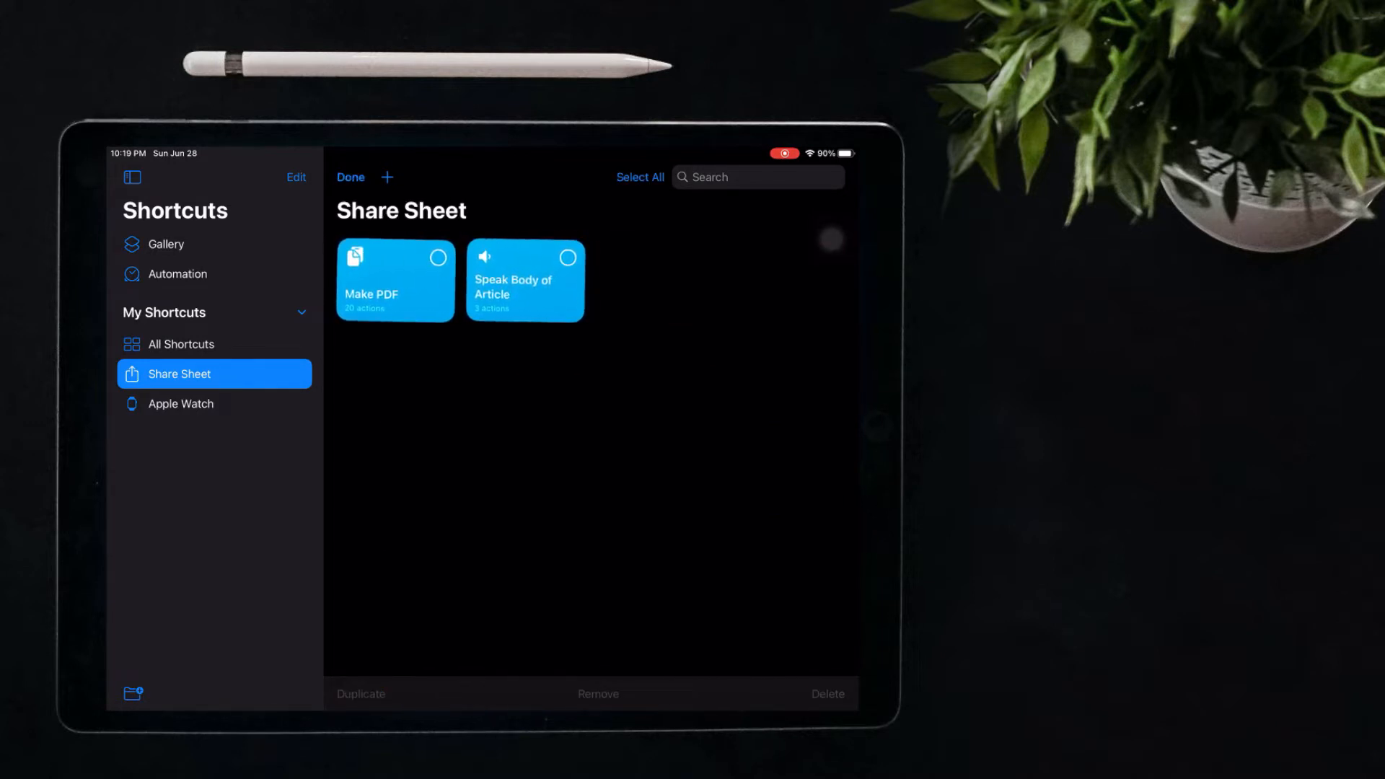
left_click(349, 176)
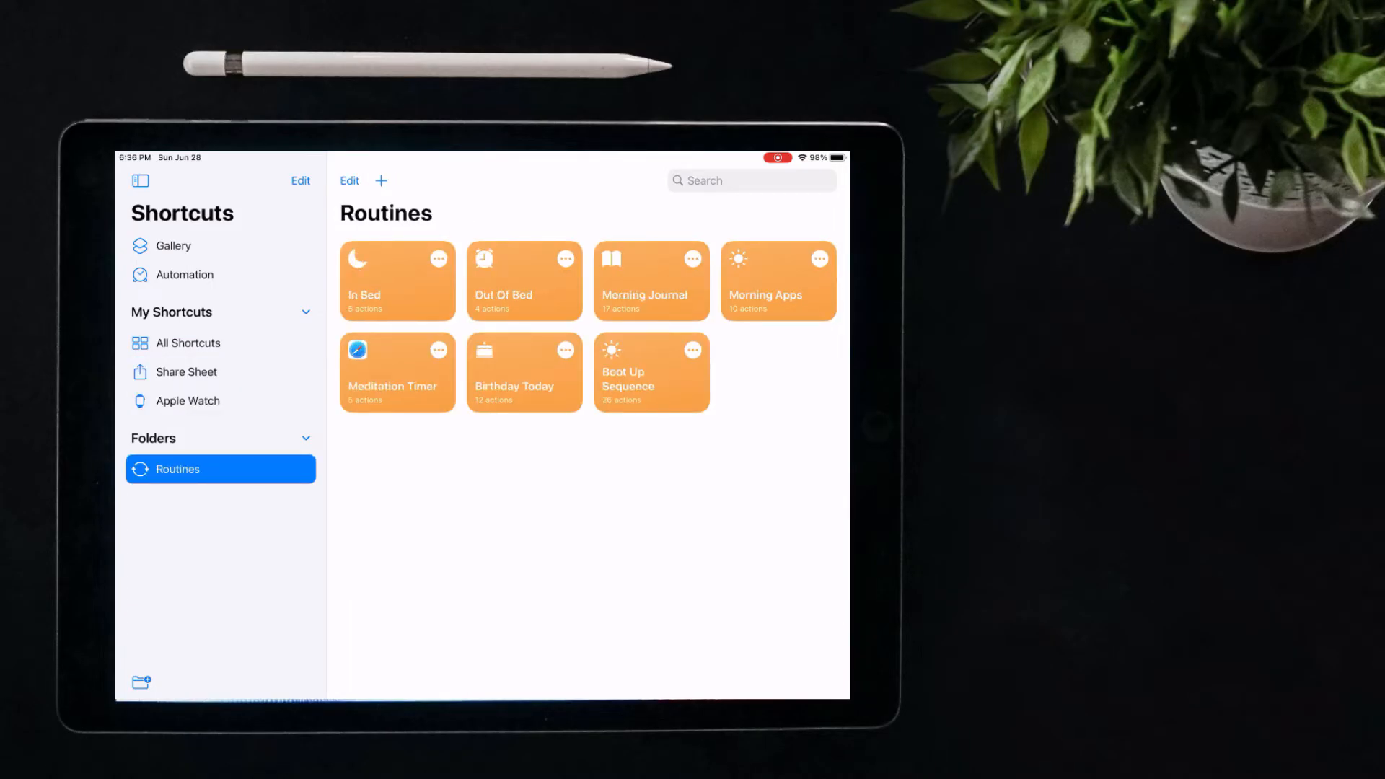
- Create a new folder named Temporary shortcuts from the sidebar
left_click(305, 312)
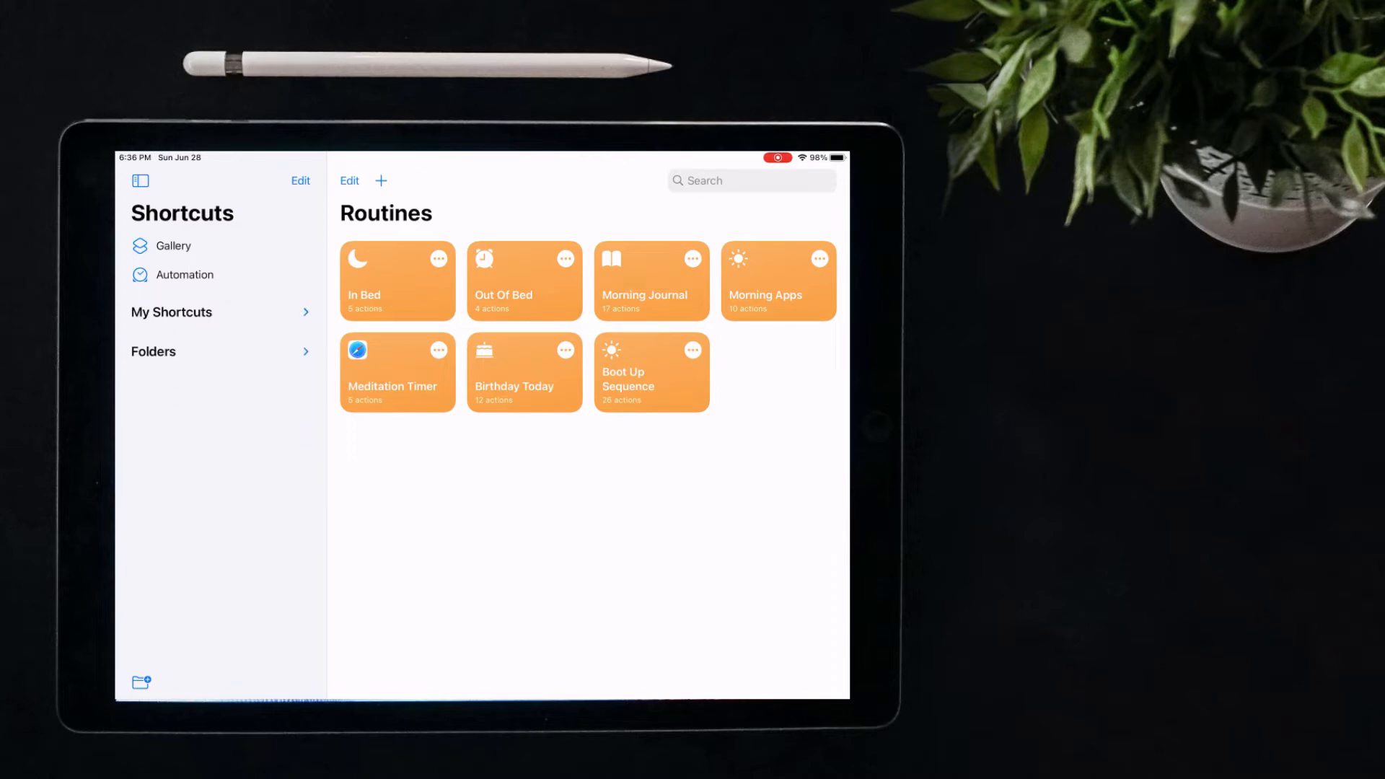
left_click(172, 311)
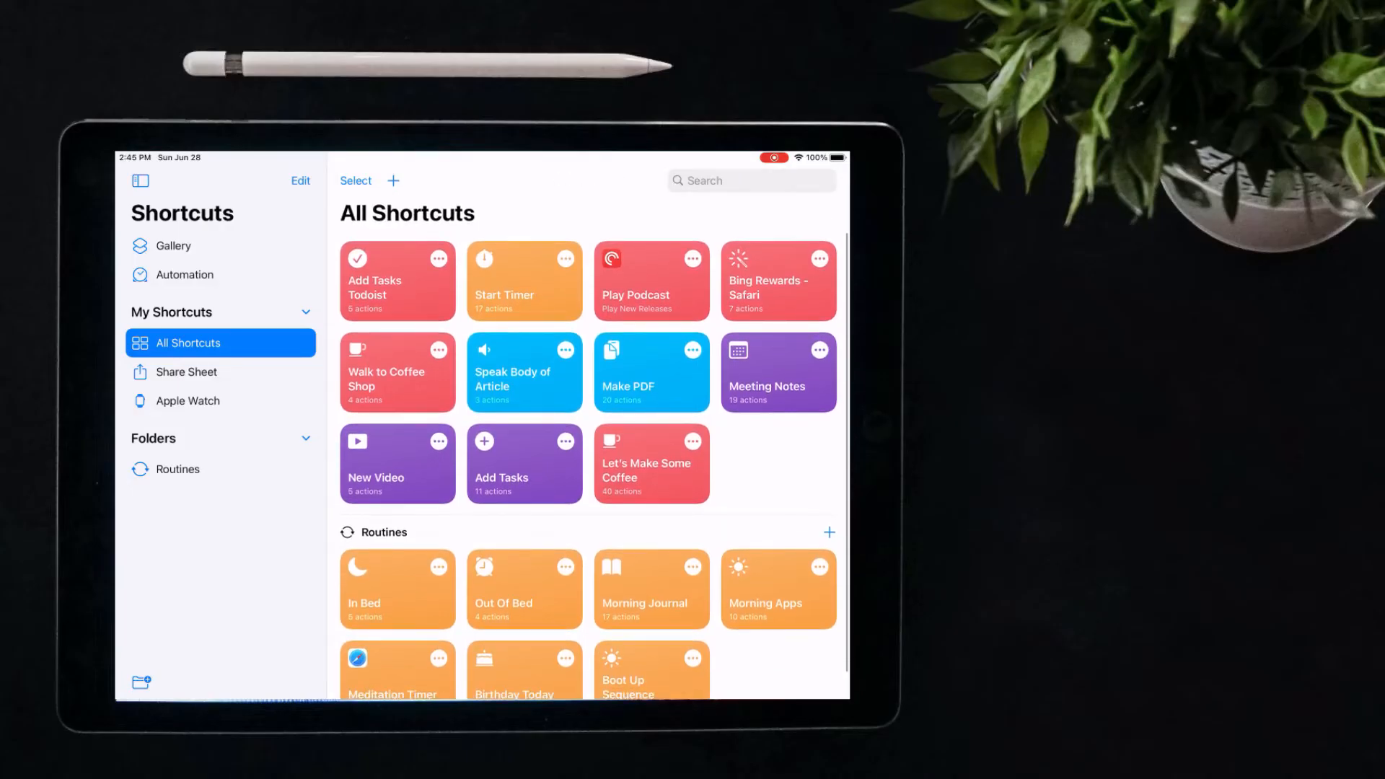
left_click(140, 683)
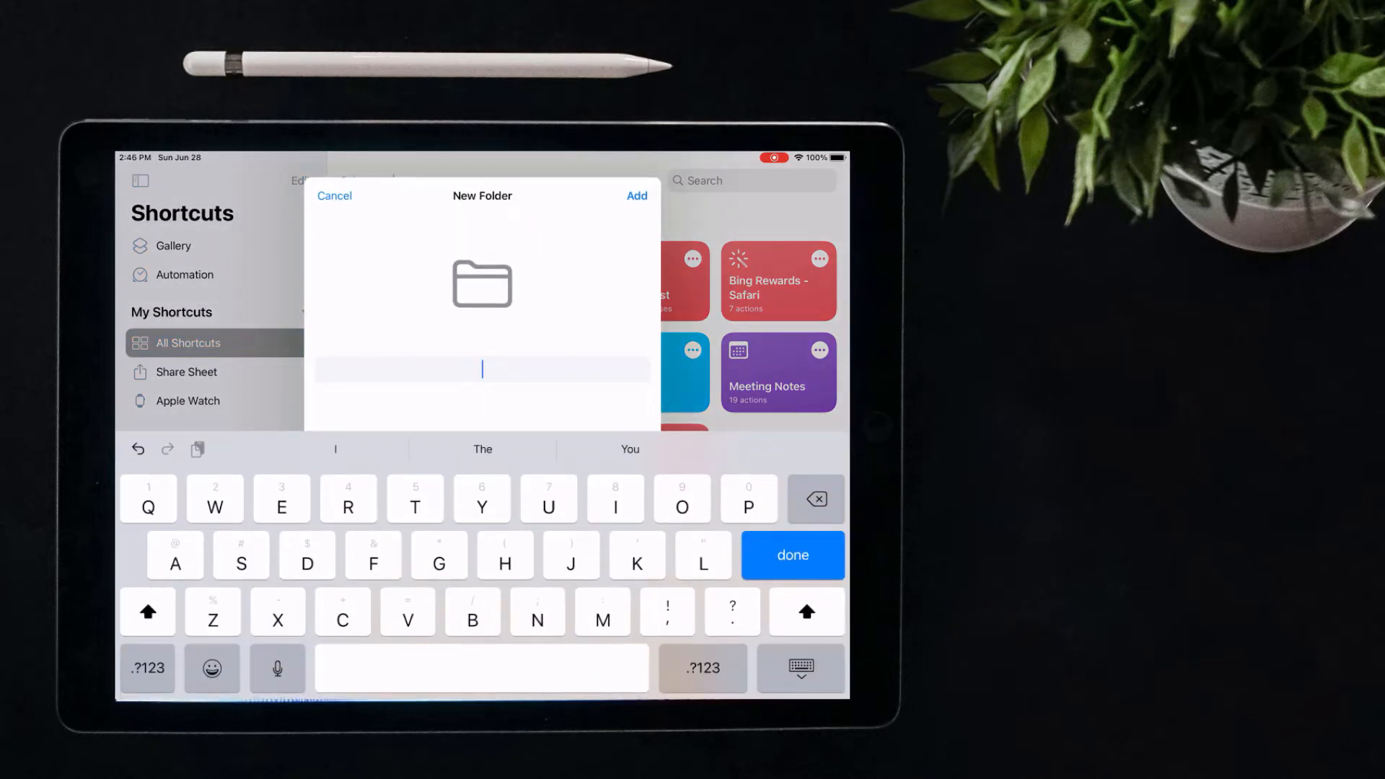
left_click(333, 195)
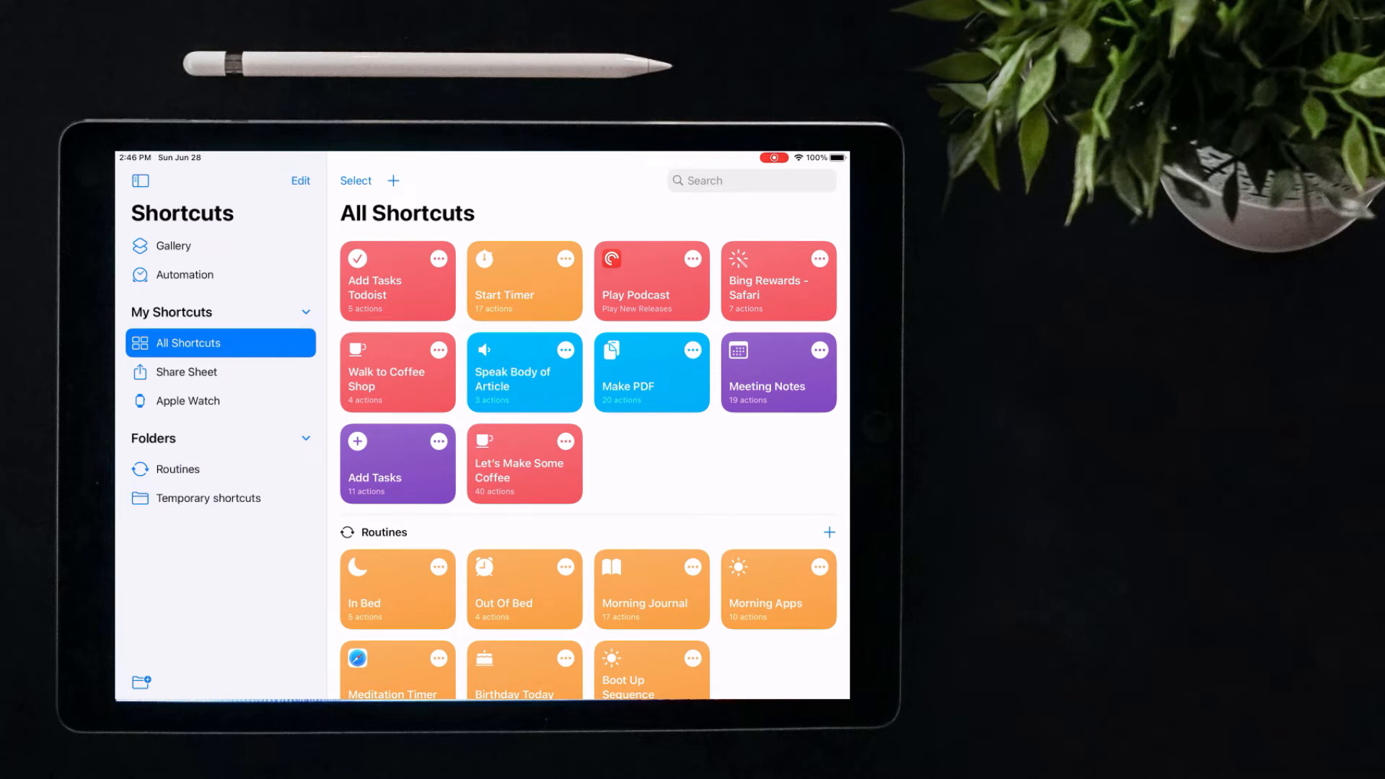
- Move Add Tasks Todoist and two other selected shortcuts into Temporary shortcuts
left_click(355, 182)
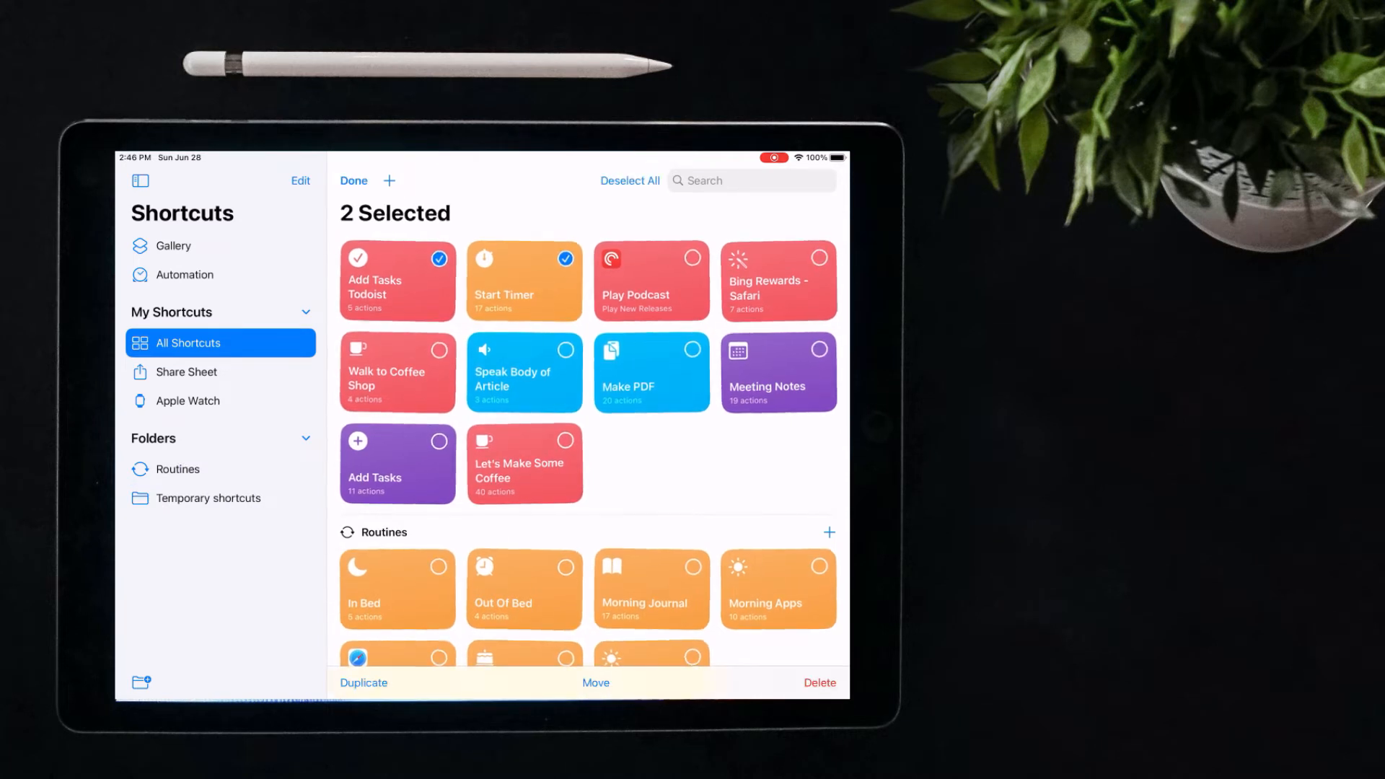
left_click(596, 683)
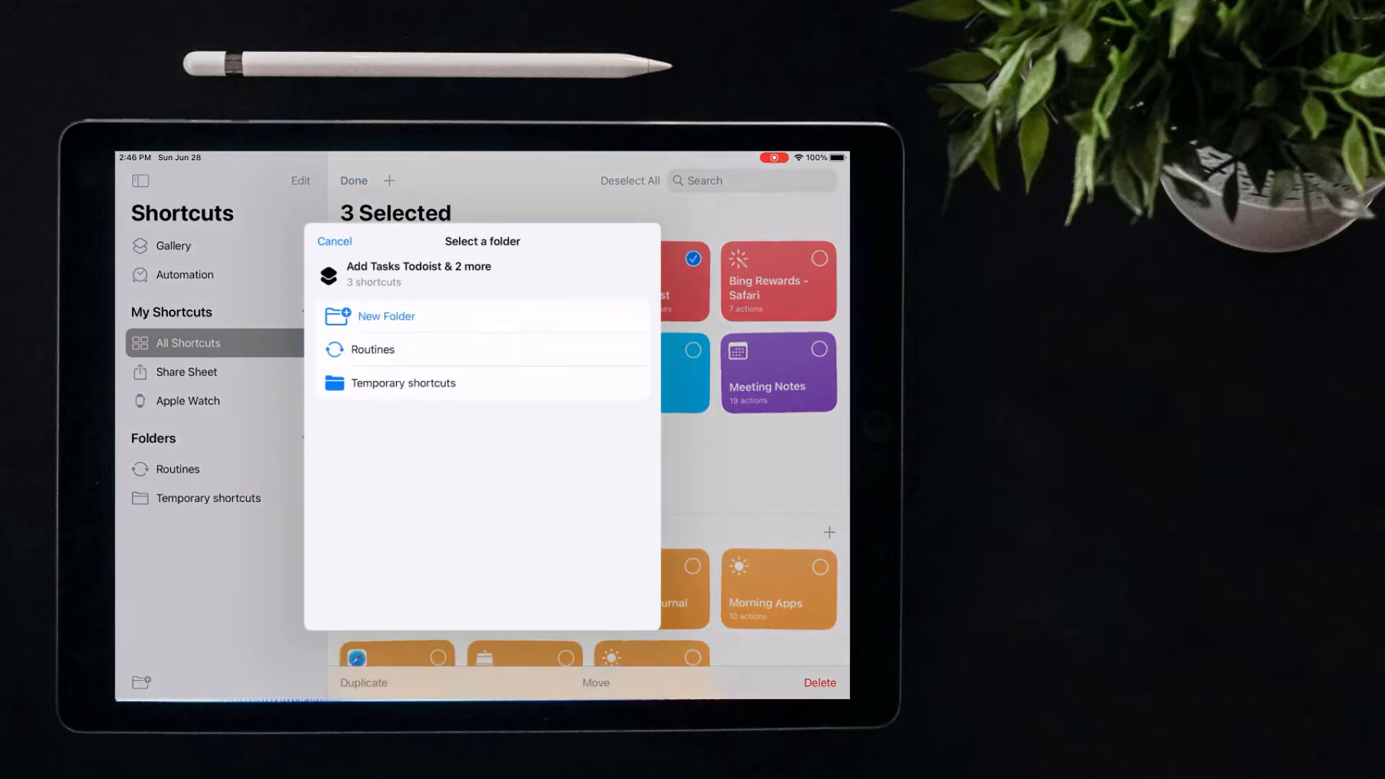
left_click(333, 241)
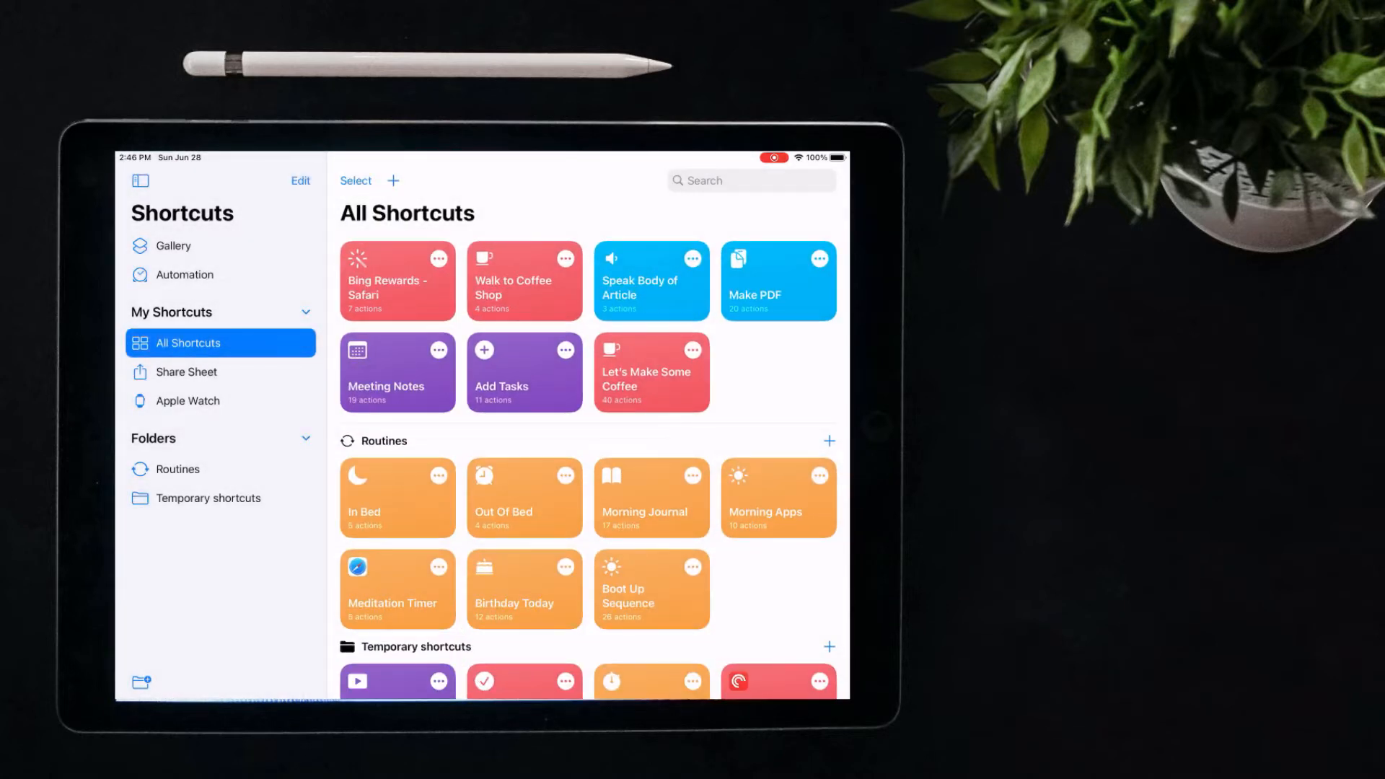
left_click(210, 498)
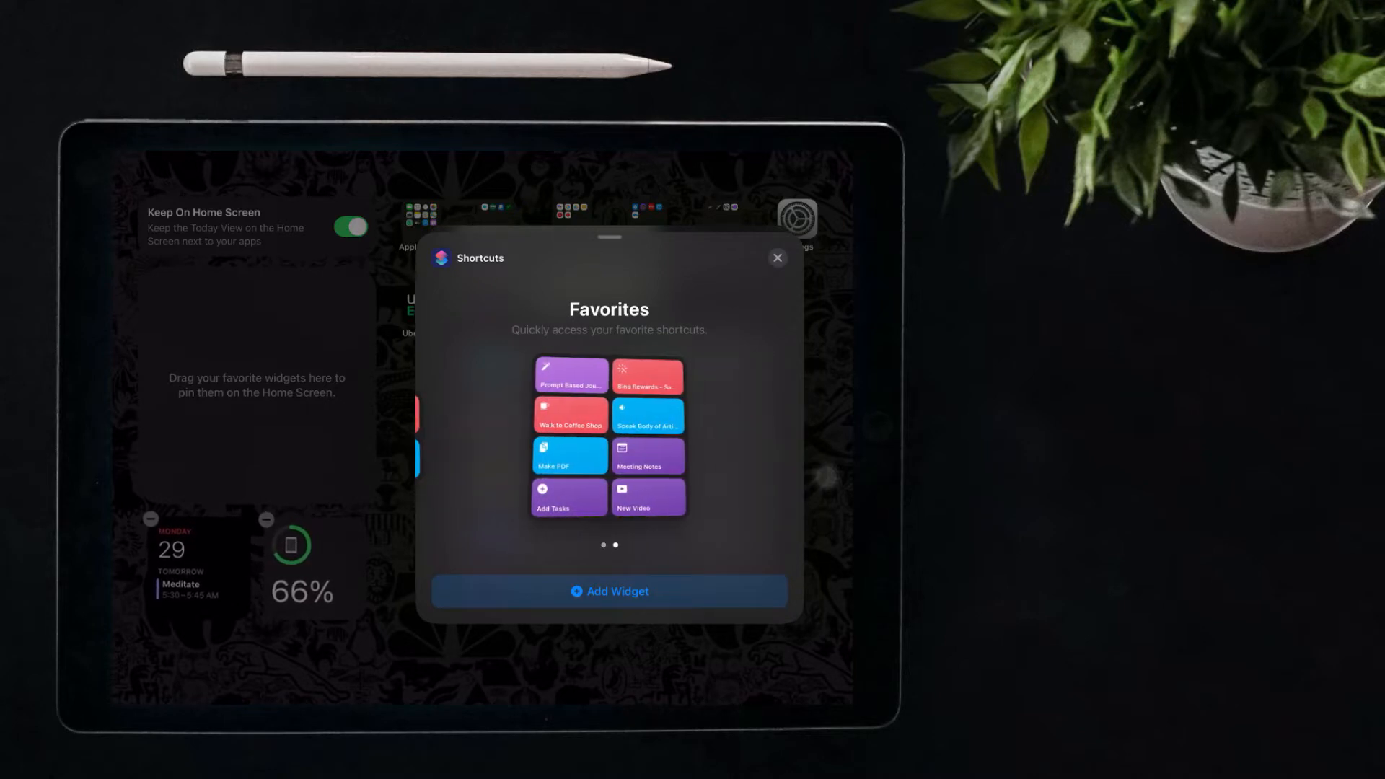
- Add the Favorites widget to the Today View and run Add Tasks, entering 'New task goes he'
left_click(777, 257)
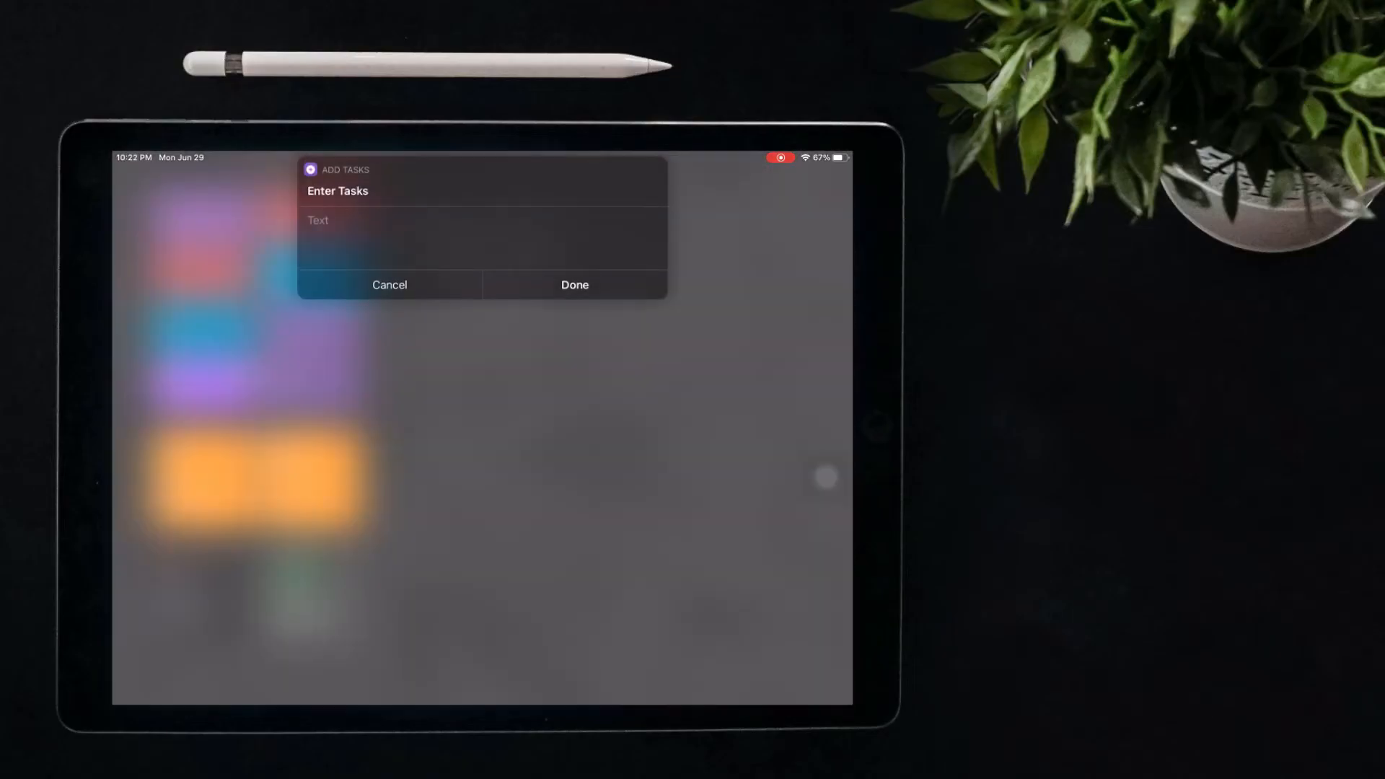
type("New task goes he")
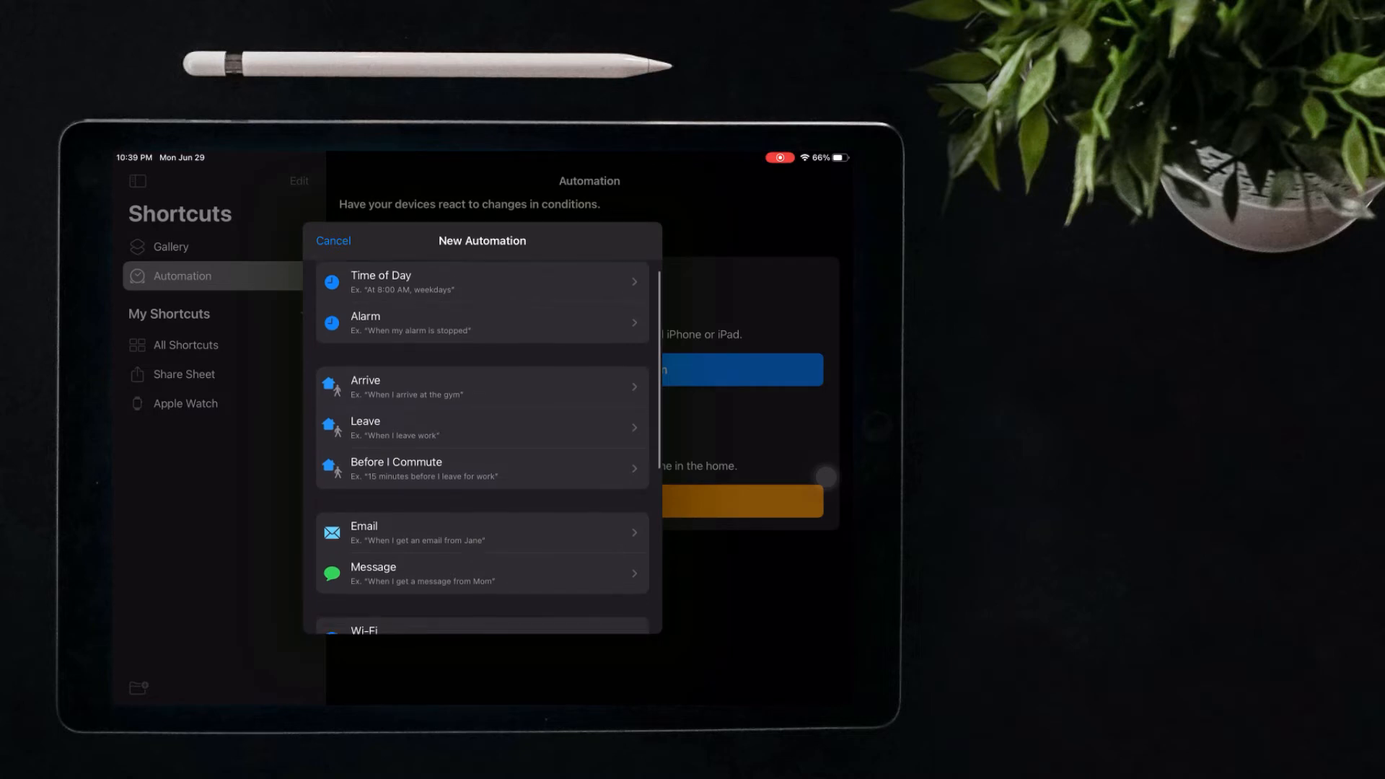
- Scroll through the new automation's trigger list past Time of Day, Arrive and Email
scroll("down", 3)
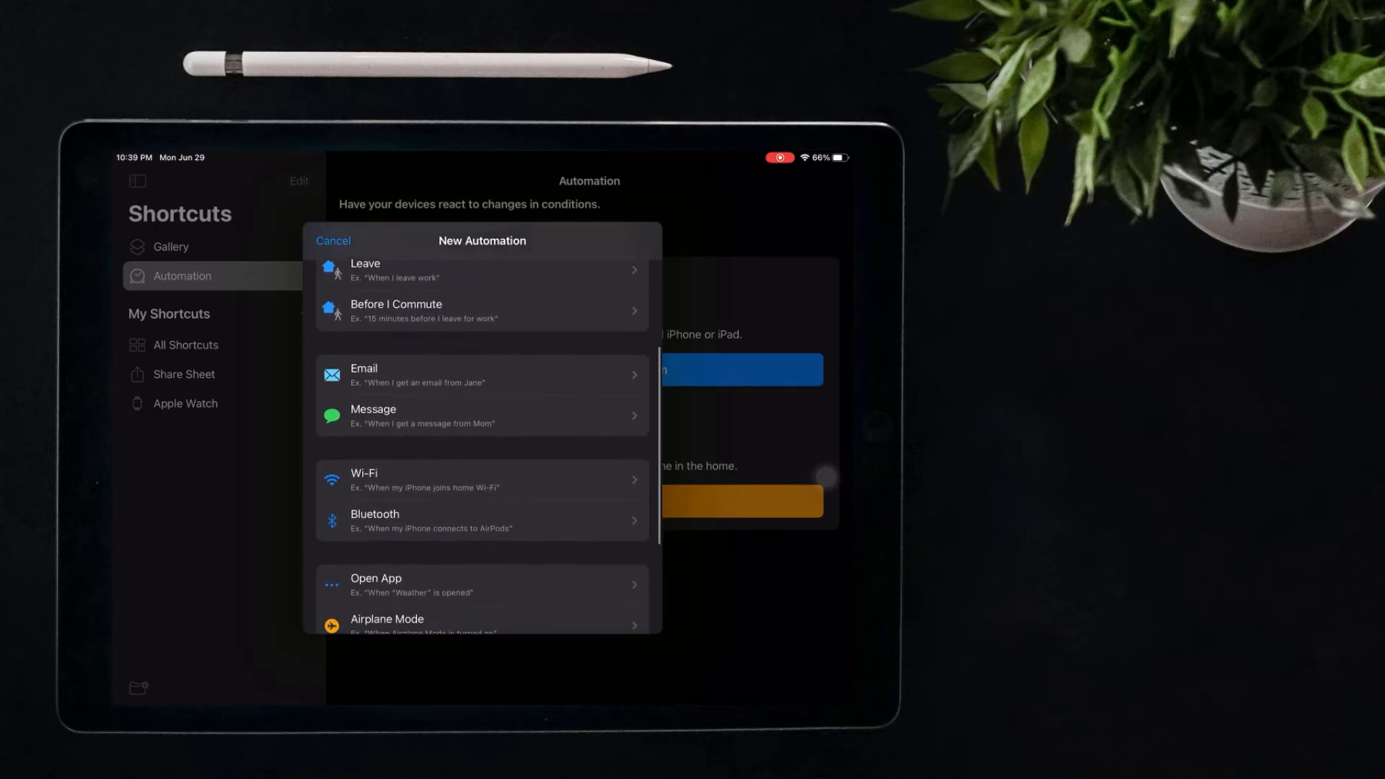
scroll("down", 3)
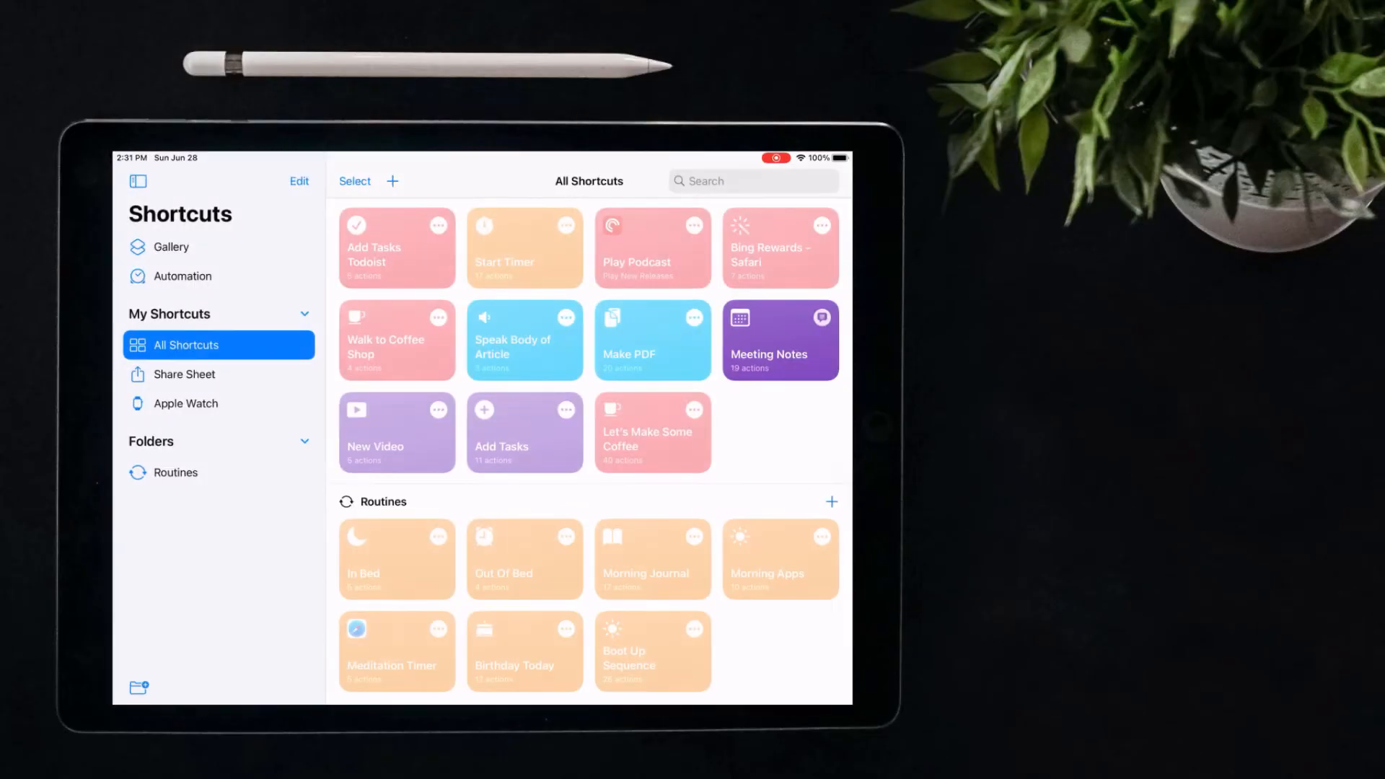
- Long-press the Meeting Notes tile to show its quick options
left_click(777, 340)
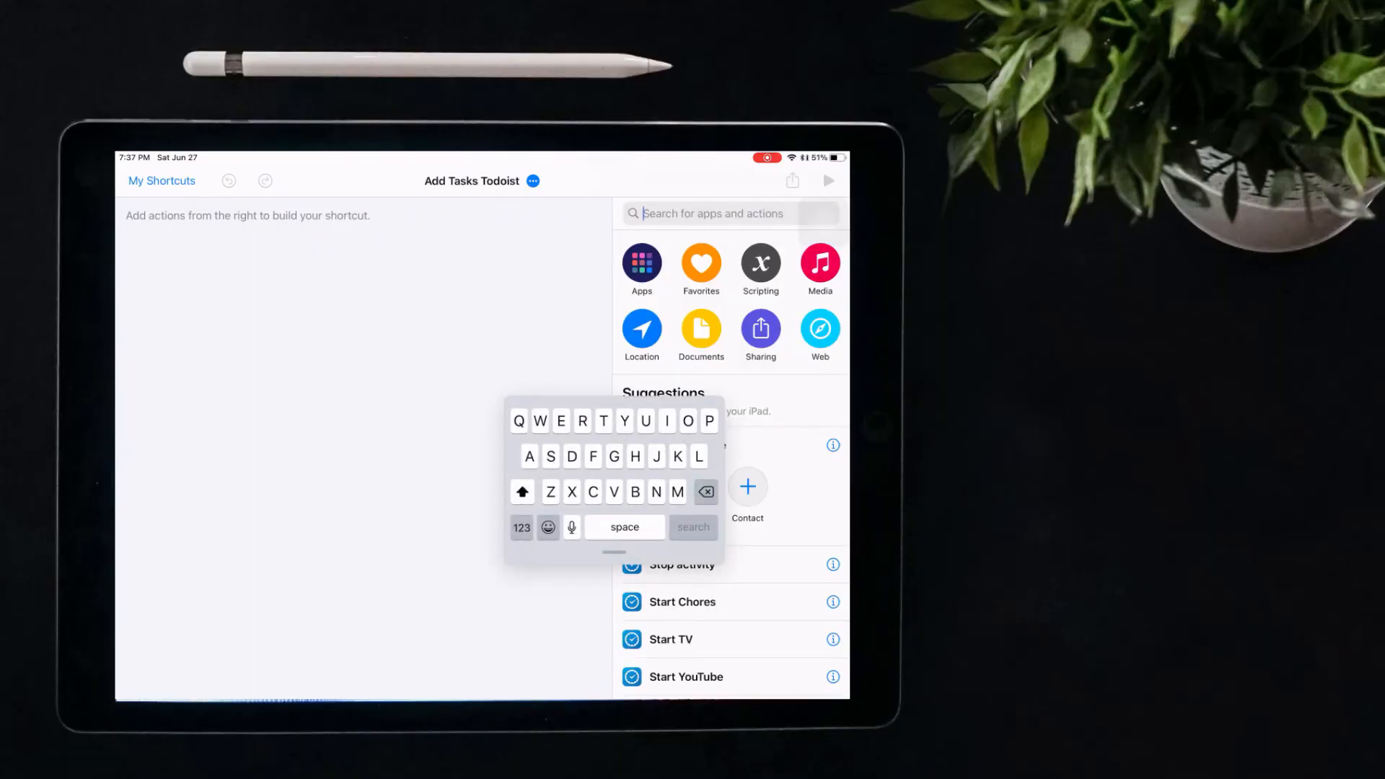
- Search actions for 'As', add Ask for Input with the question 'Add tasks.'
type("As")
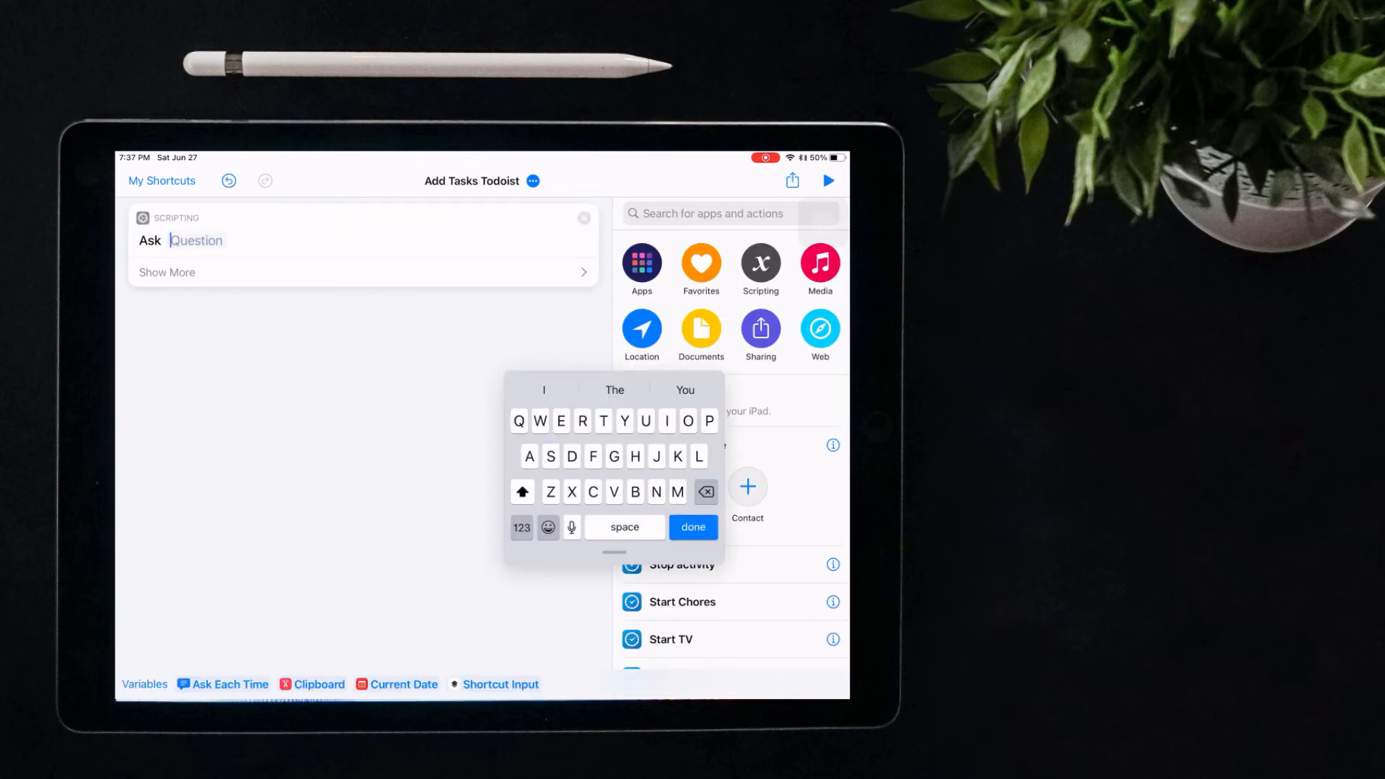
type("Add tasks.")
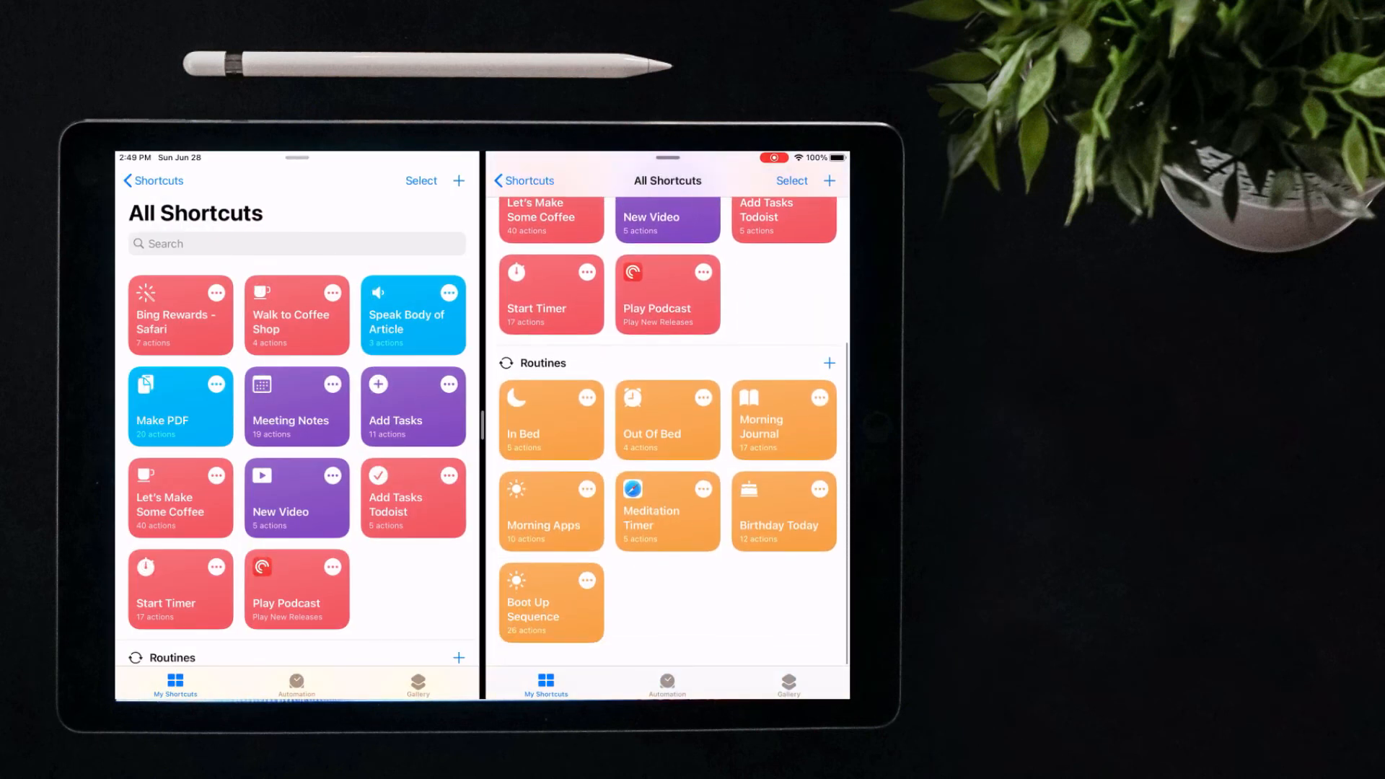
- In the side-by-side editors, drag the Todoist Add action out of the loop
scroll("up", 3)
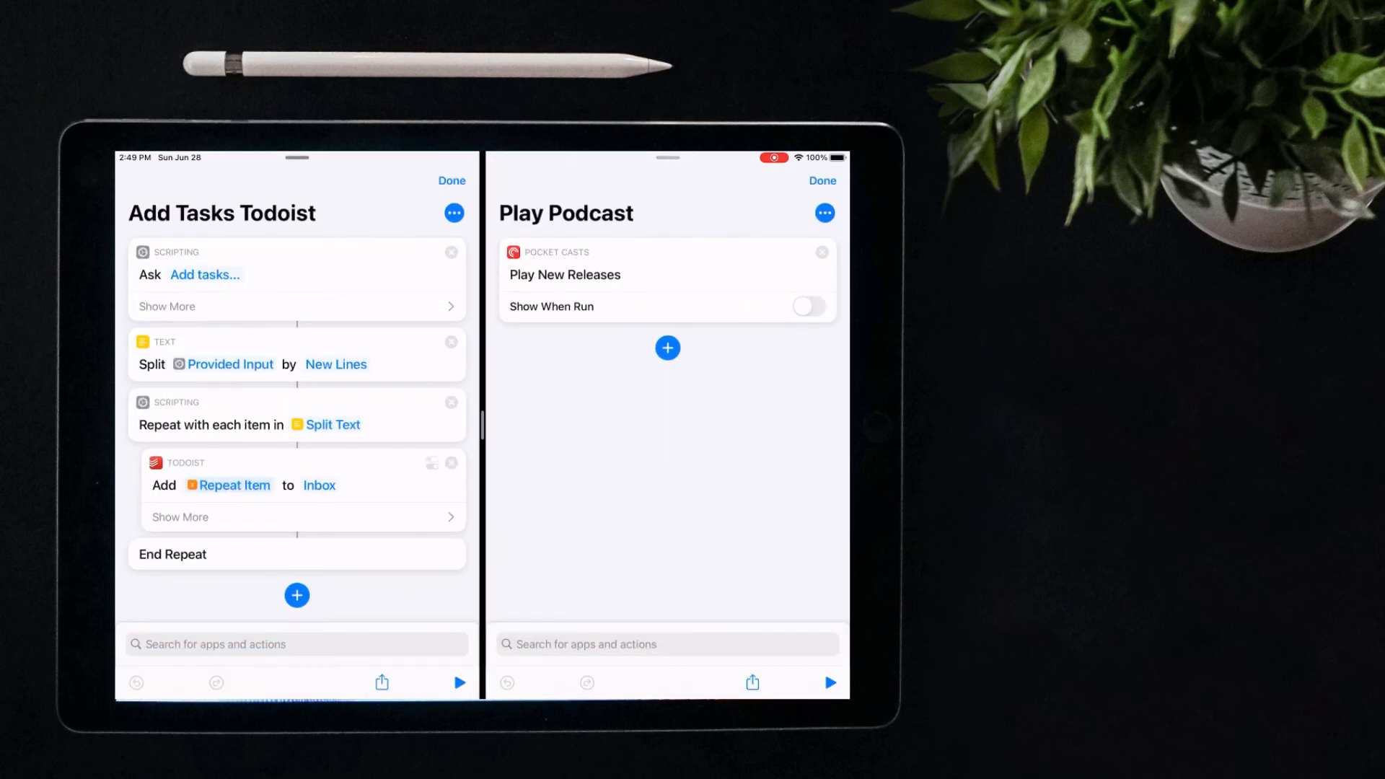
left_click(451, 463)
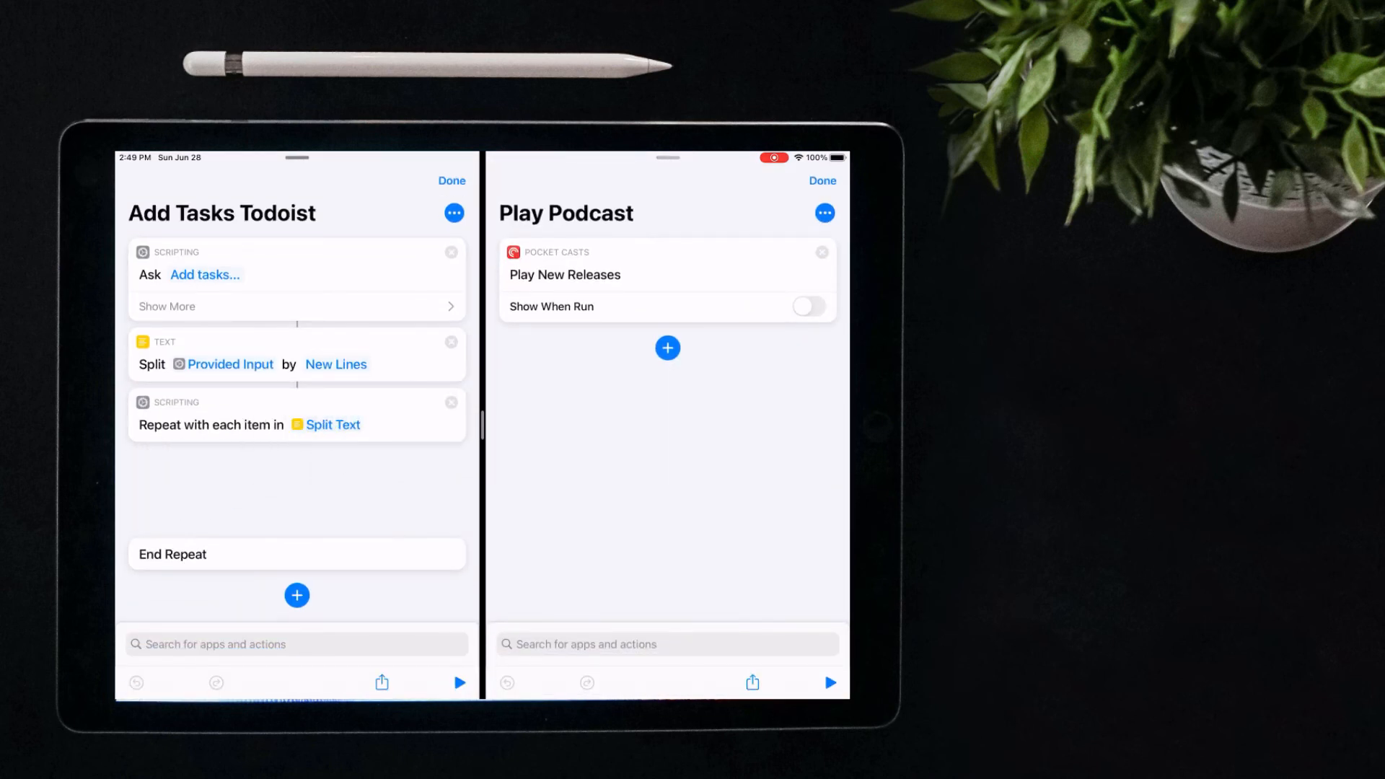